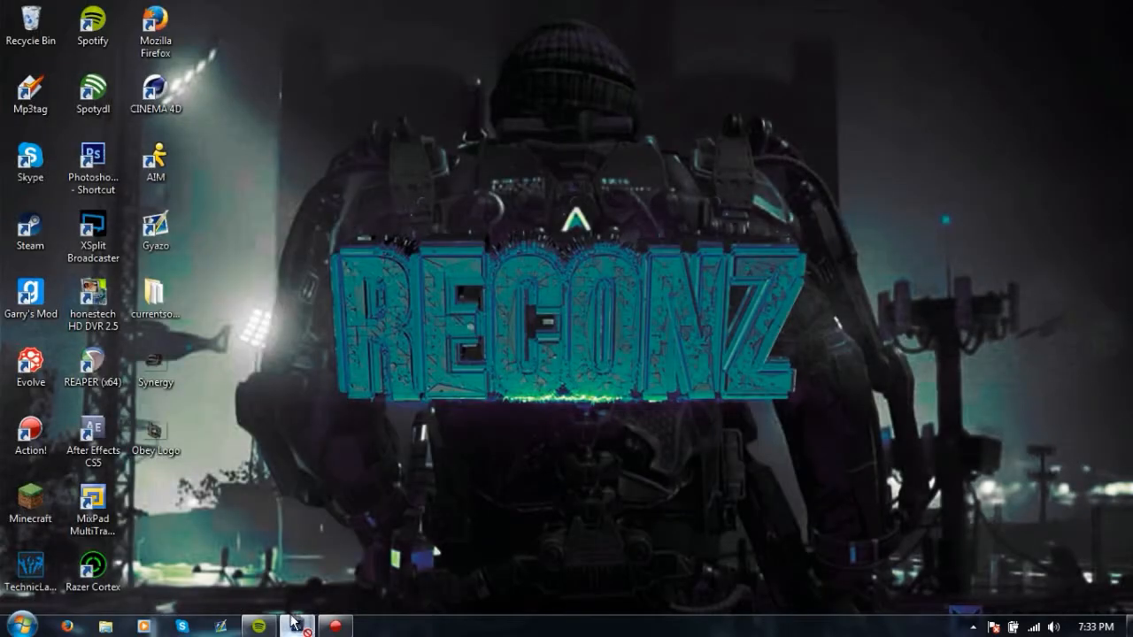
Step: Scale the cracked logo down into the banner strip and paint a soft white Overlay glow at about 67%
left_click(293, 623)
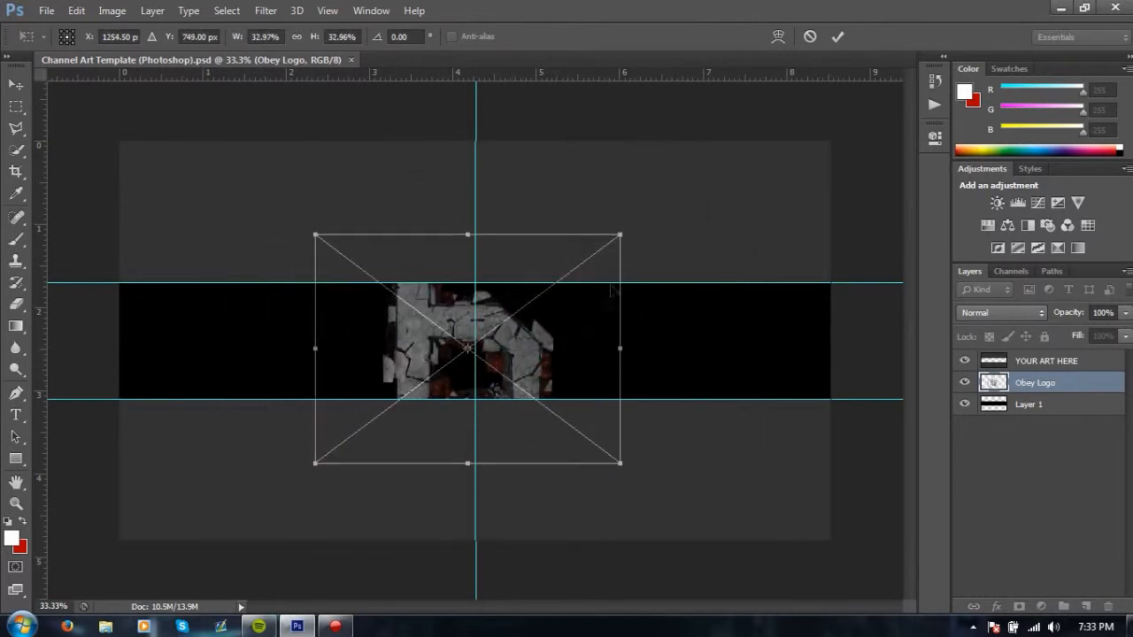
left_click_drag(620, 236, 567, 273)
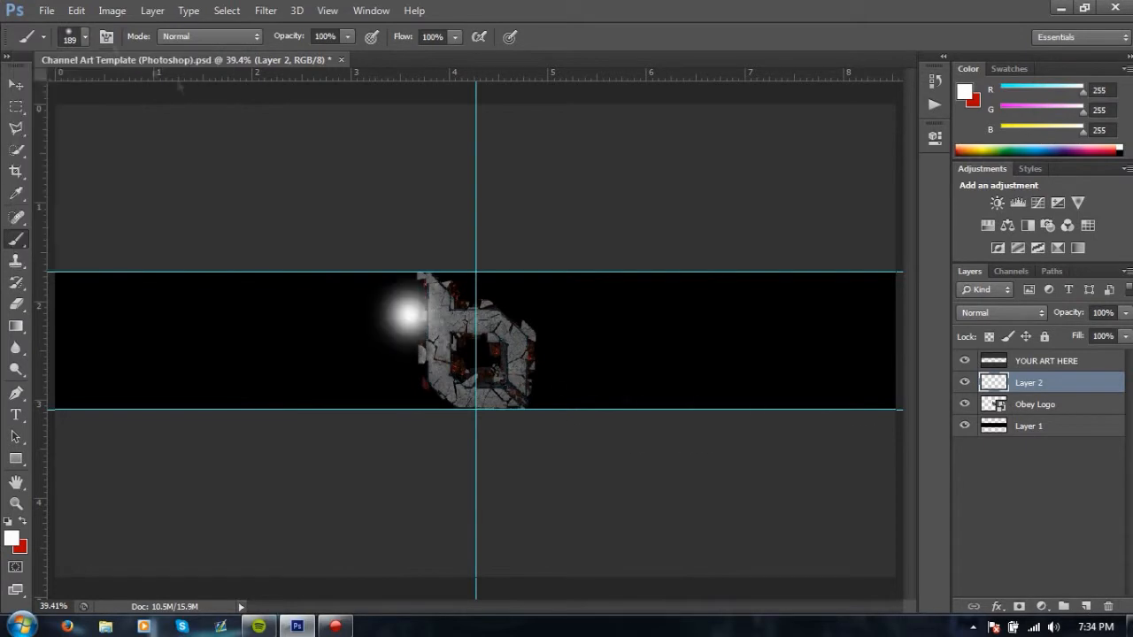
left_click(87, 39)
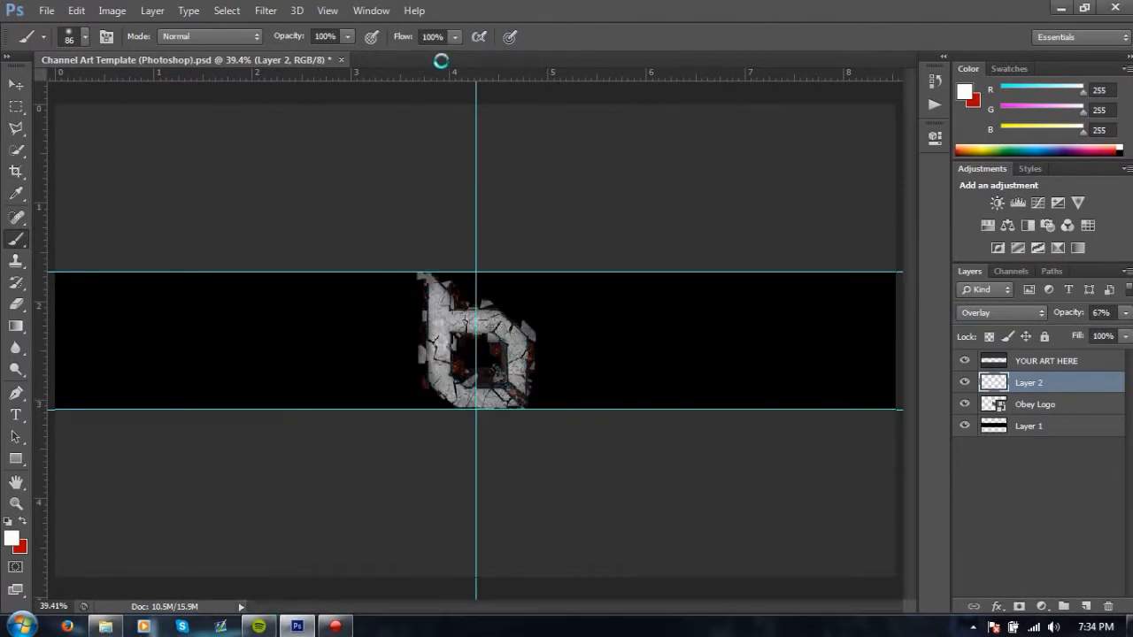
Step: Tile grunge textures from the pack across the strip, group them and fade the group to about 62%
left_click(468, 61)
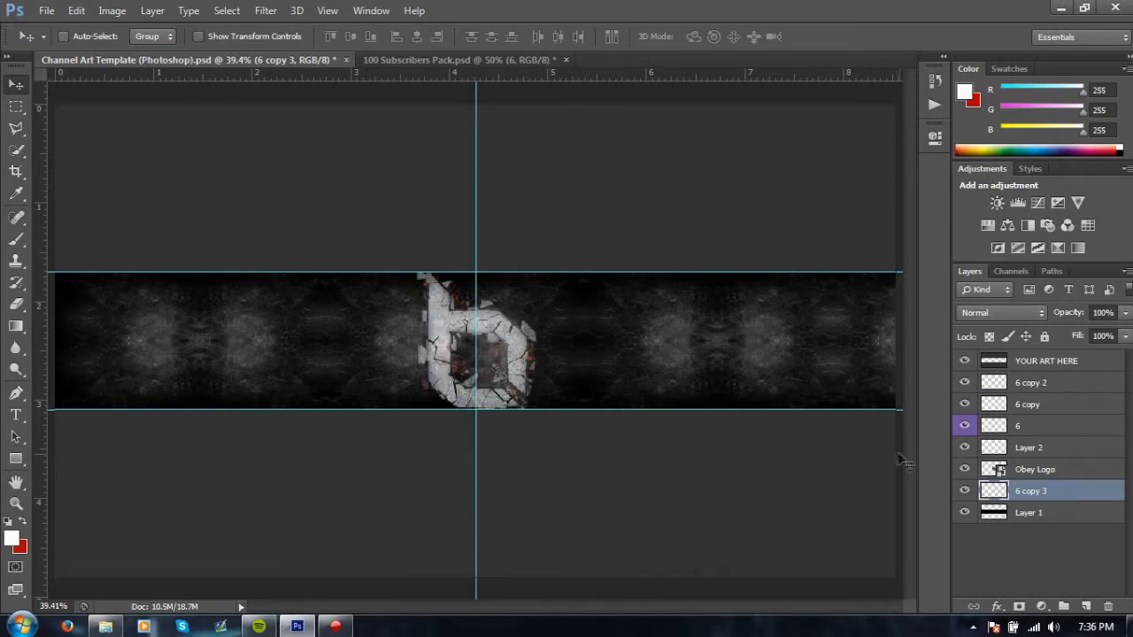
double_click(1034, 383)
type("CC TRIAL")
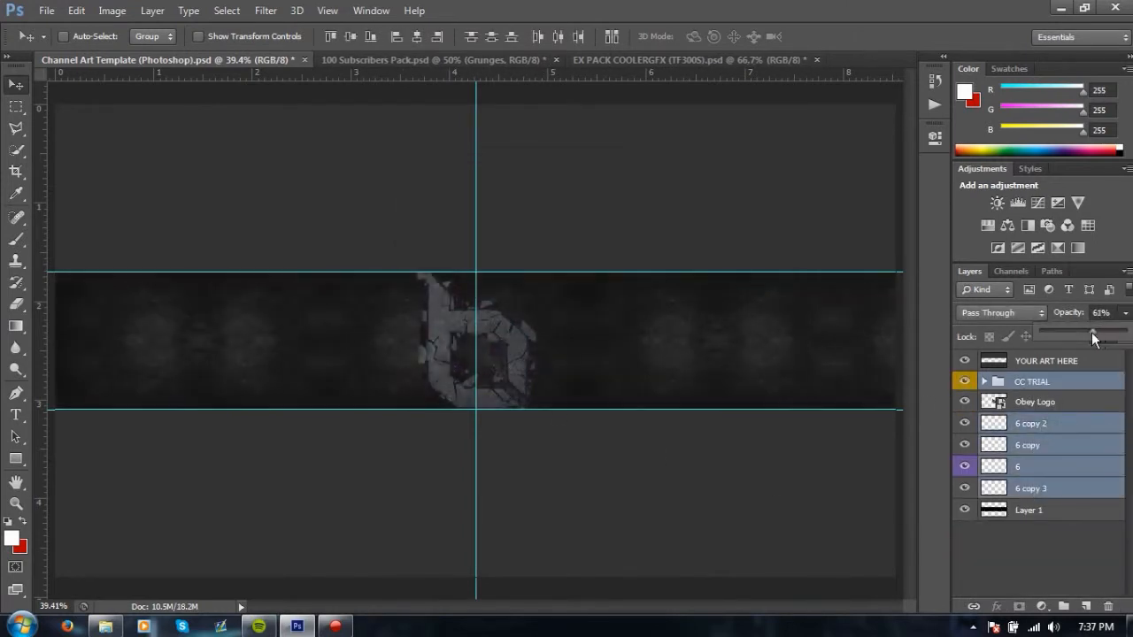
left_click(1000, 312)
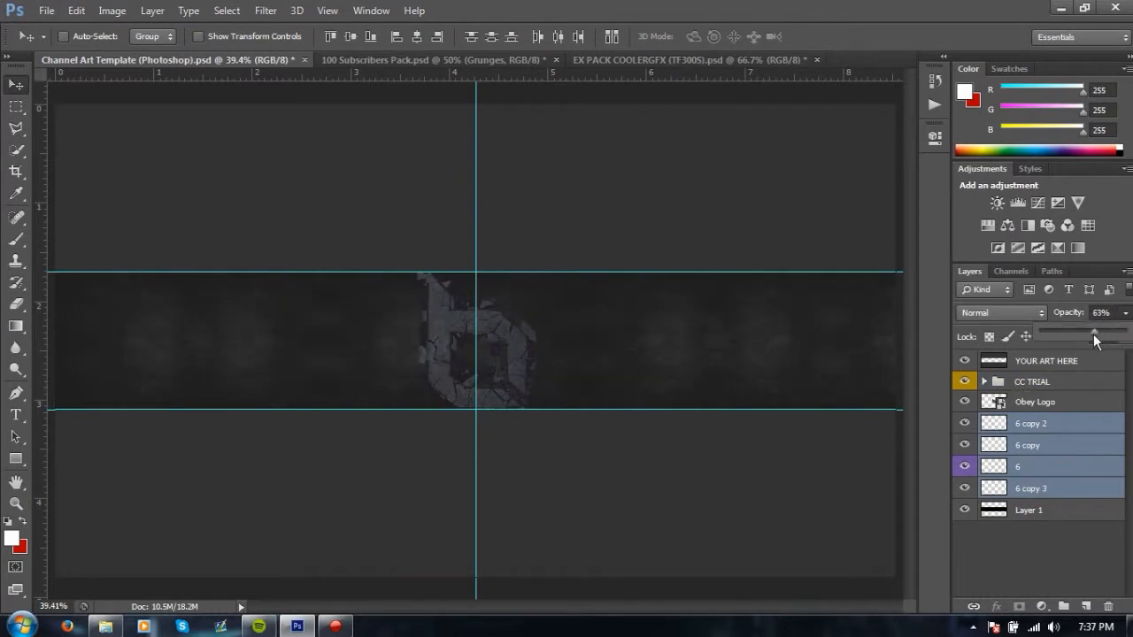
Step: Paint a soft white spot above the logo at 80% and bring a light-ray layer from the effects pack onto it
left_click(434, 61)
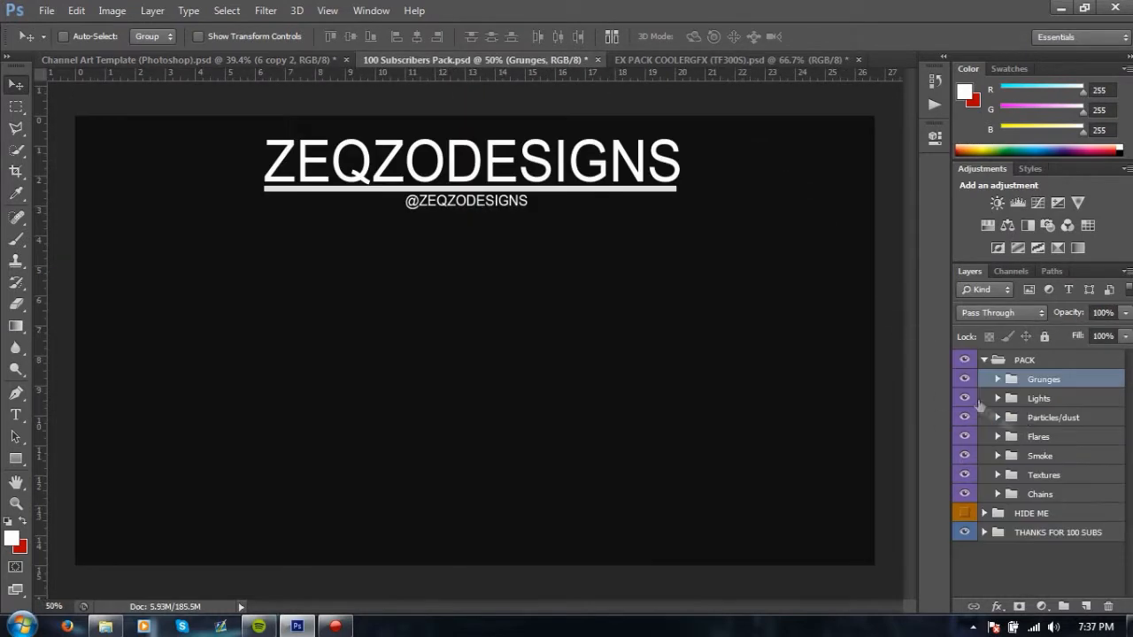
left_click(177, 59)
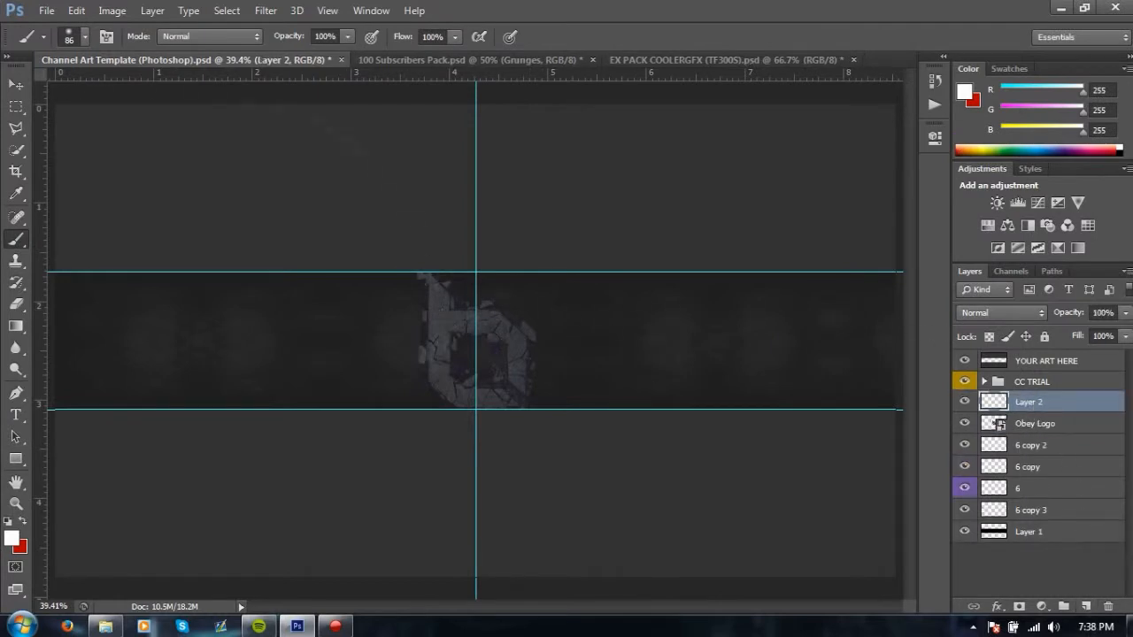
left_click(81, 38)
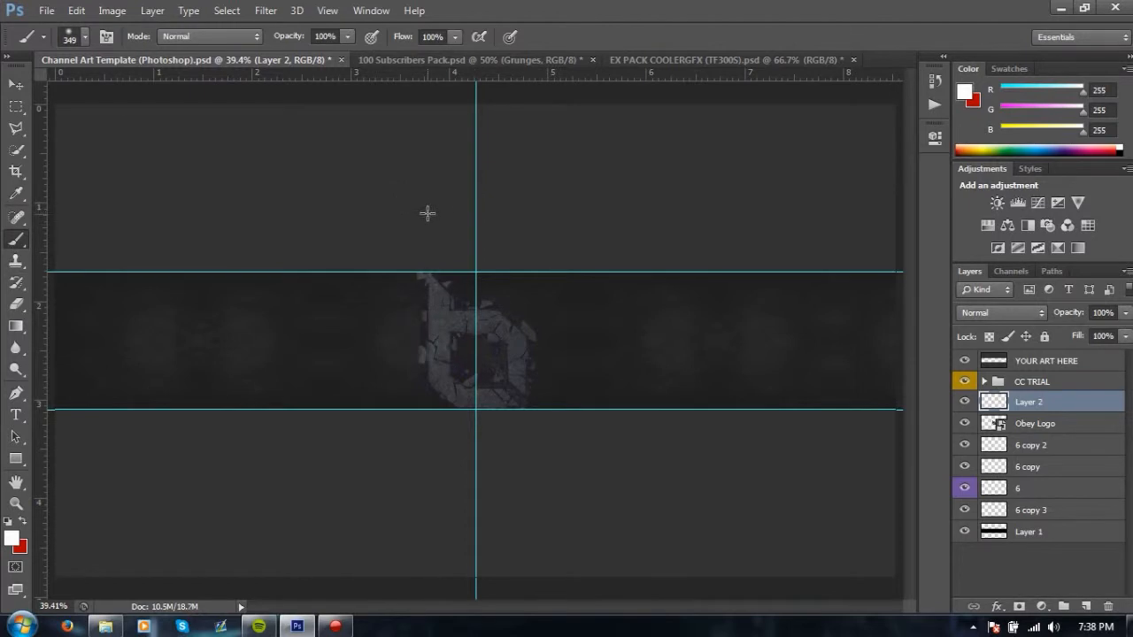
mouse_move(397, 227)
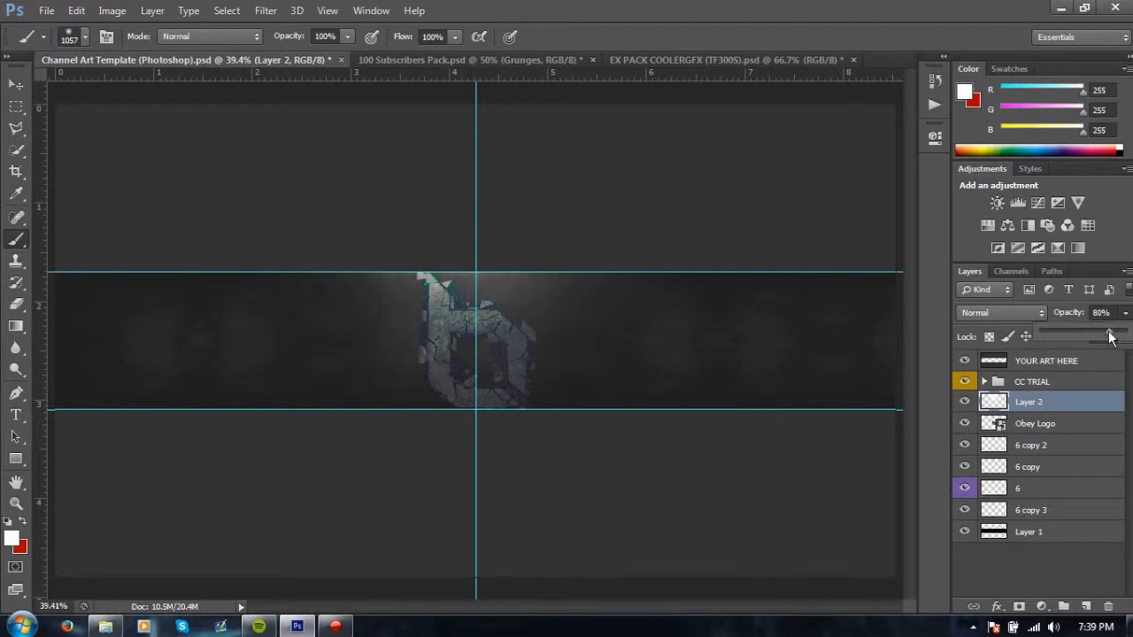
left_click(482, 60)
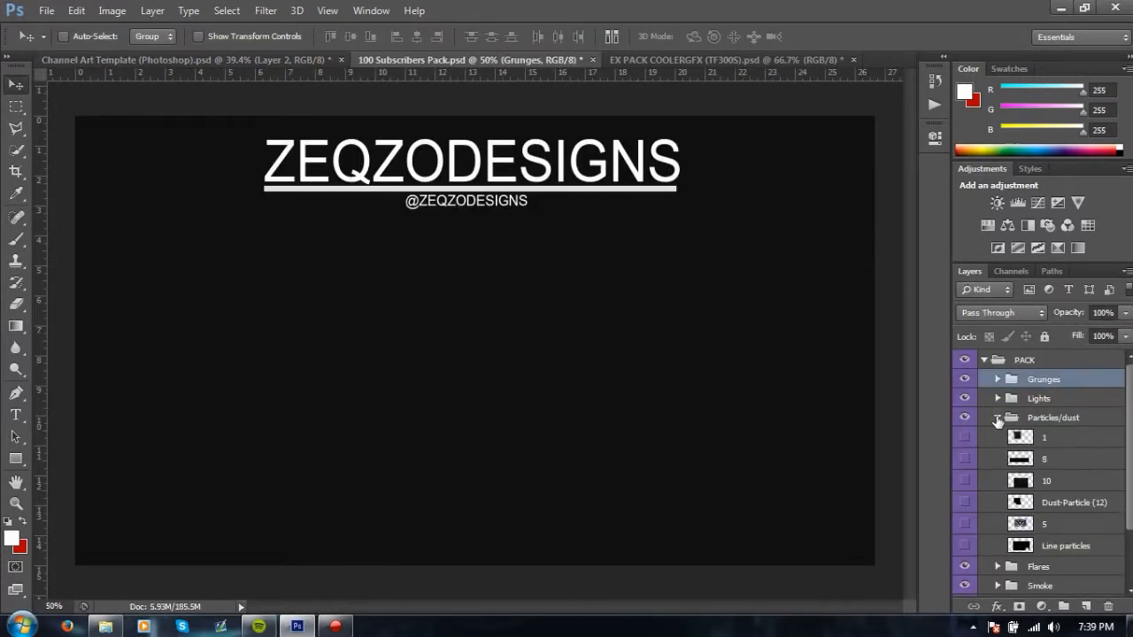
scroll("down", 3)
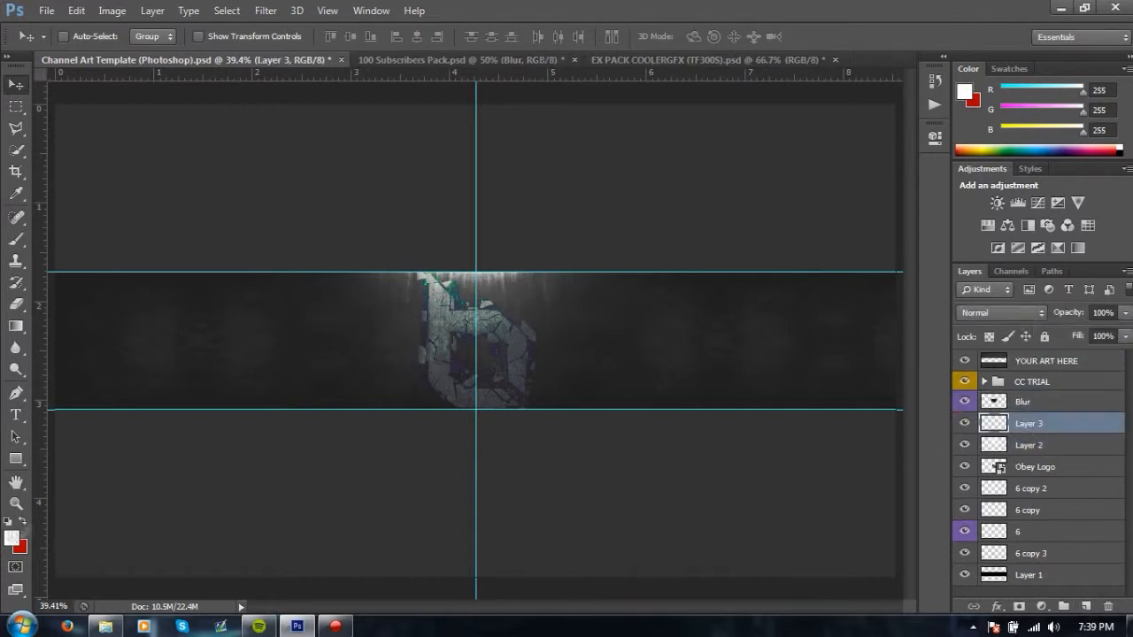
Step: Brush a teal tint over the logo at lowered opacity and add pack light layers set to Lighten and Color Dodge
left_click(11, 540)
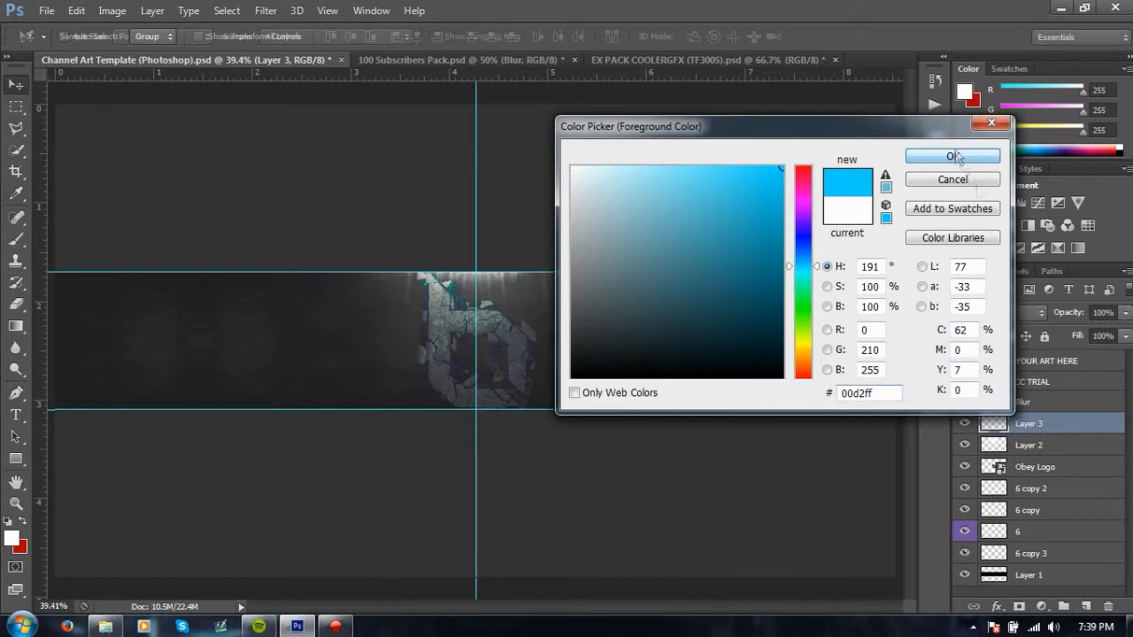
left_click(952, 156)
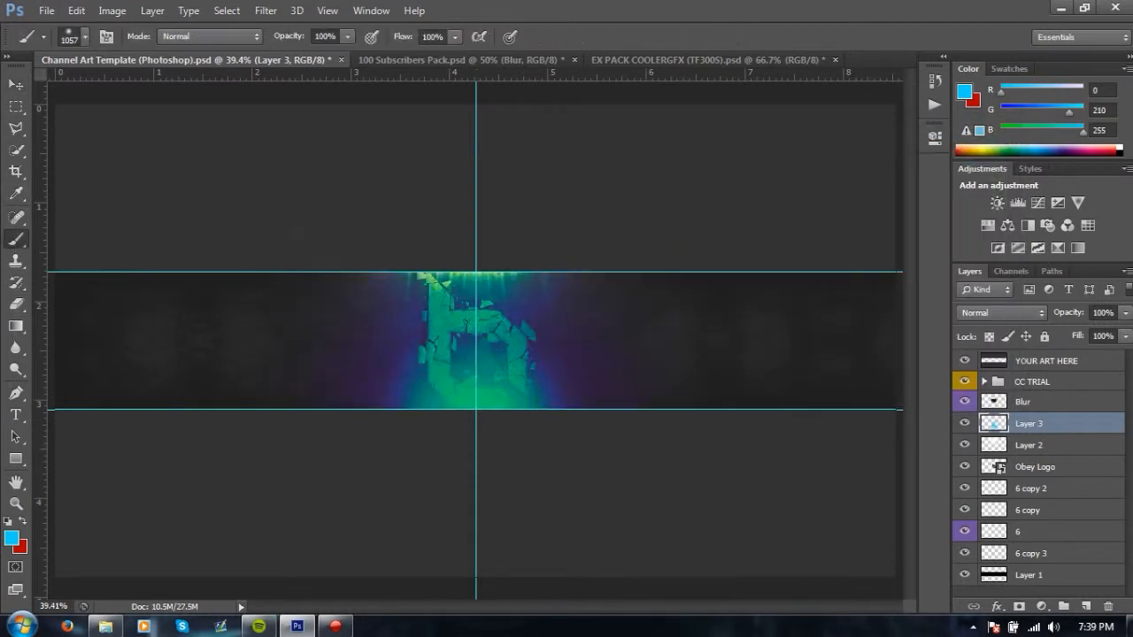
left_click(11, 85)
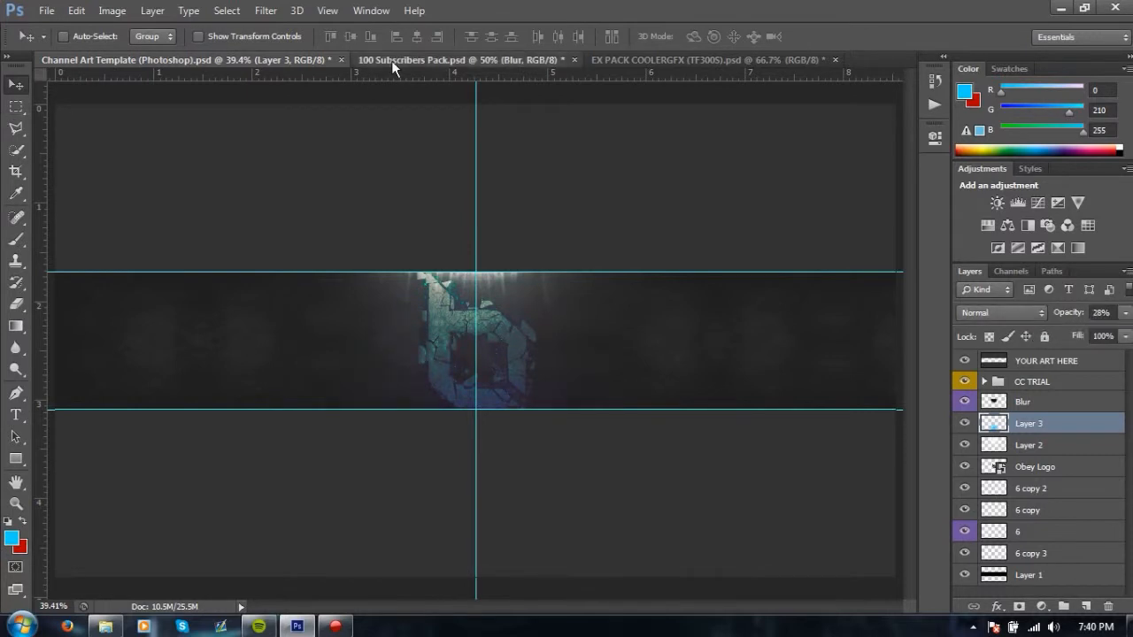
left_click(407, 60)
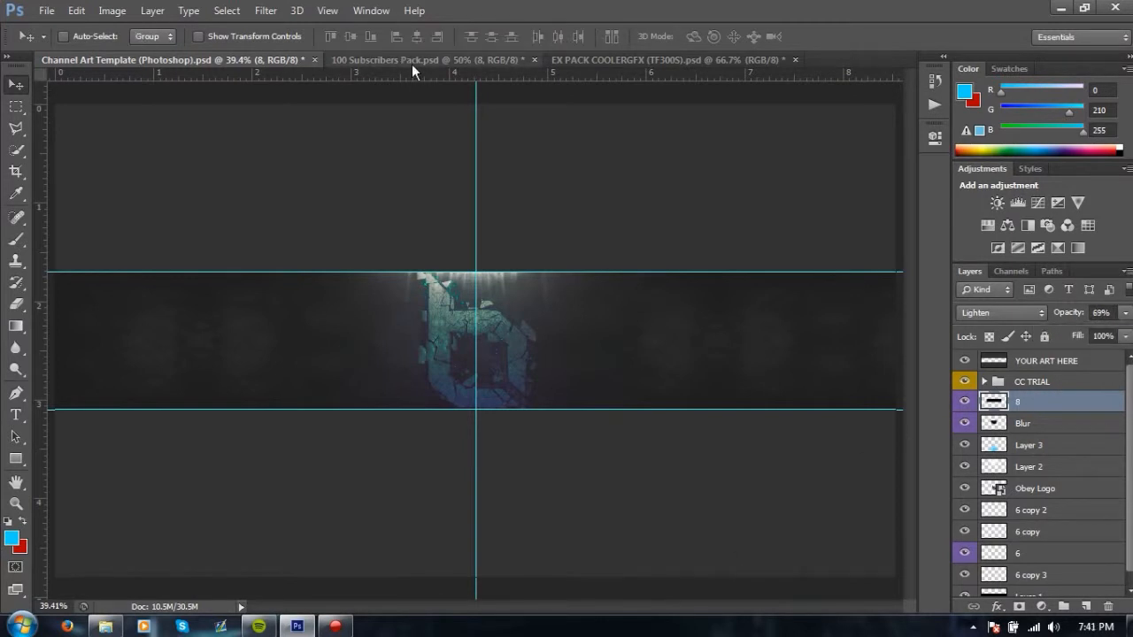
left_click(429, 60)
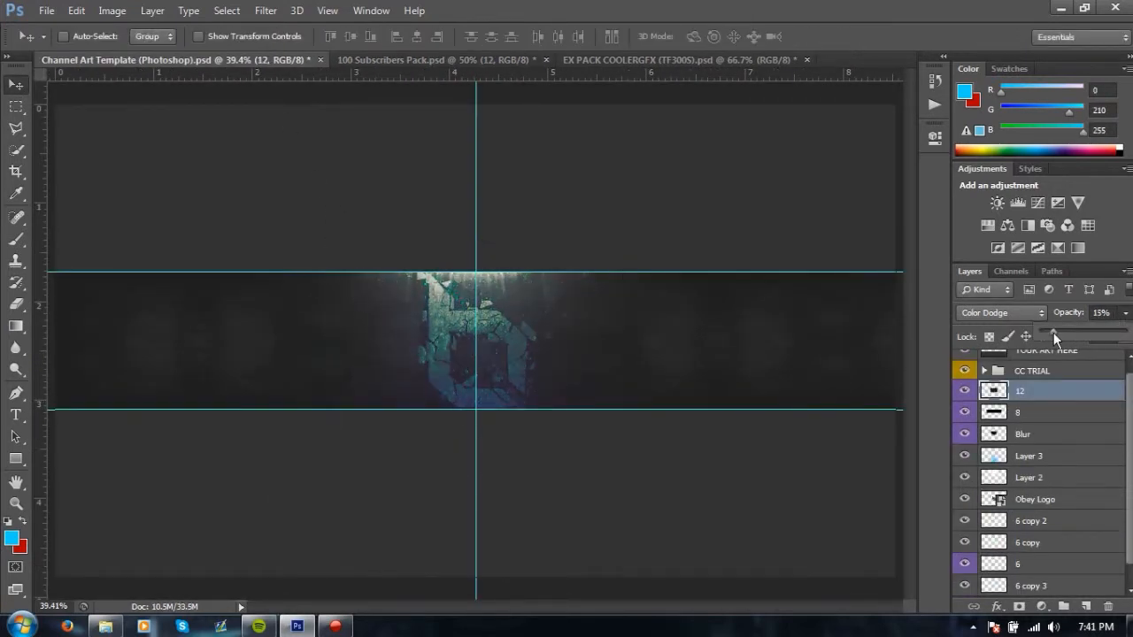
Step: Hang a chain beside the logo, mirror a copy to the other side, and duplicate the Obey Logo layer
left_click(434, 59)
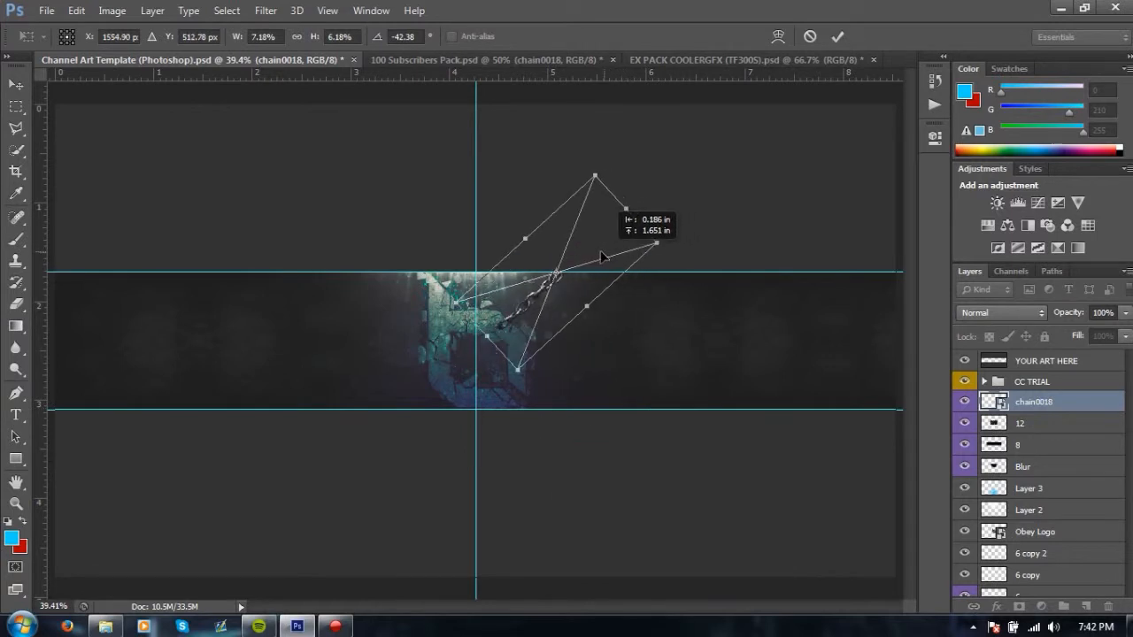
left_click_drag(602, 256, 581, 297)
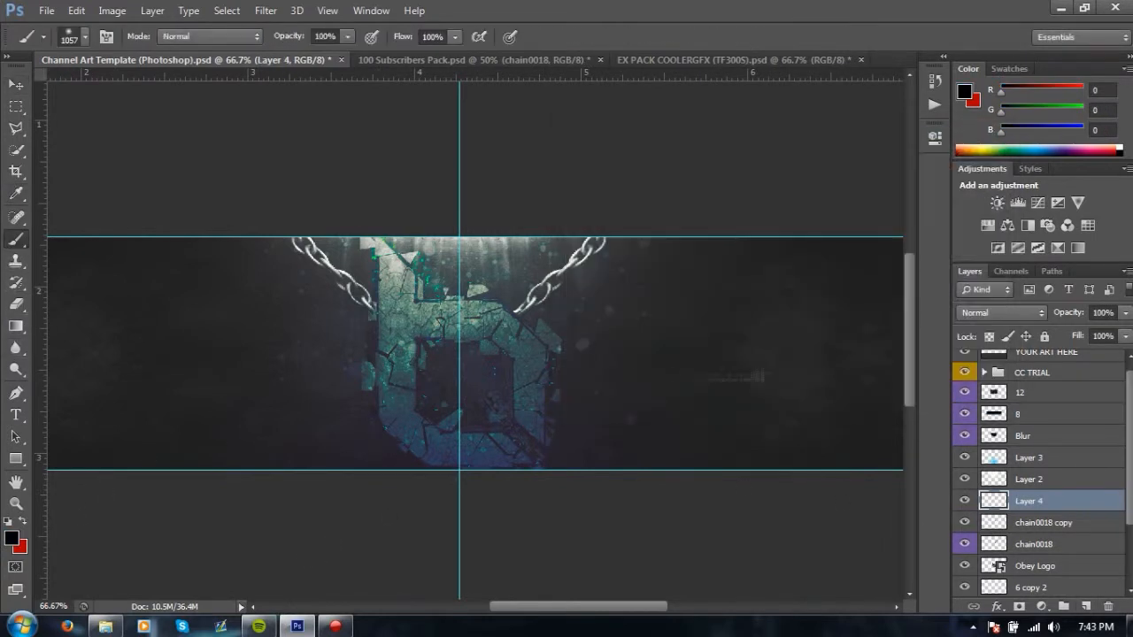
left_click(68, 11)
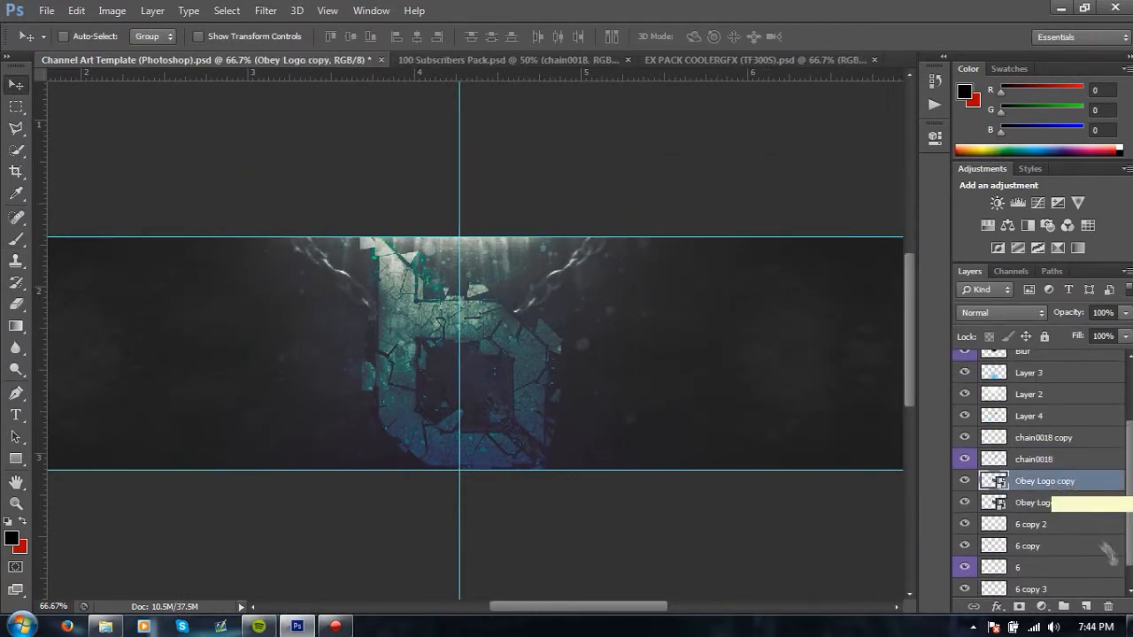
Step: Blur the logo copy and add the word OBEY in white to the right of the logo
left_click(266, 10)
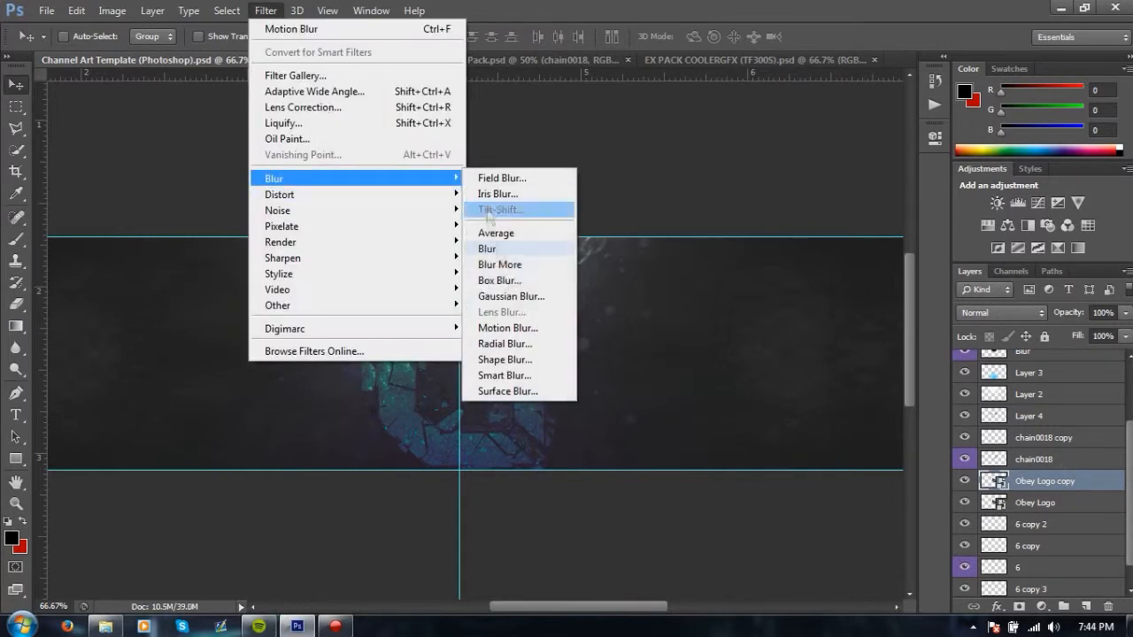
left_click(510, 296)
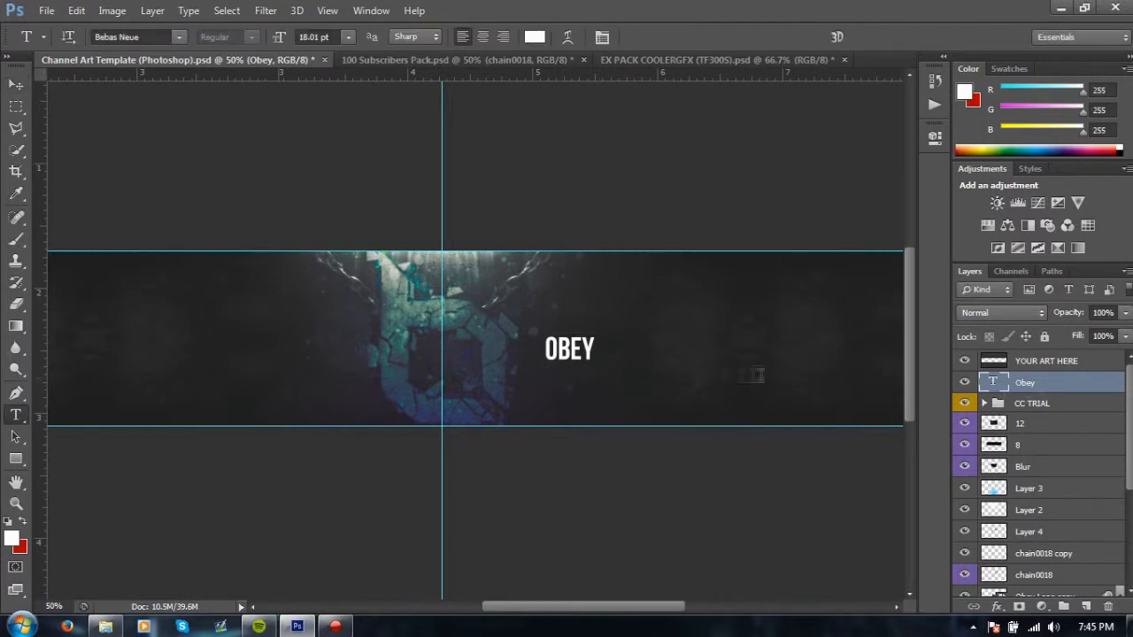
Step: Fade the OBEY text layer to 22% opacity and drag out a new text box below the banner strip
key("ctrl+t")
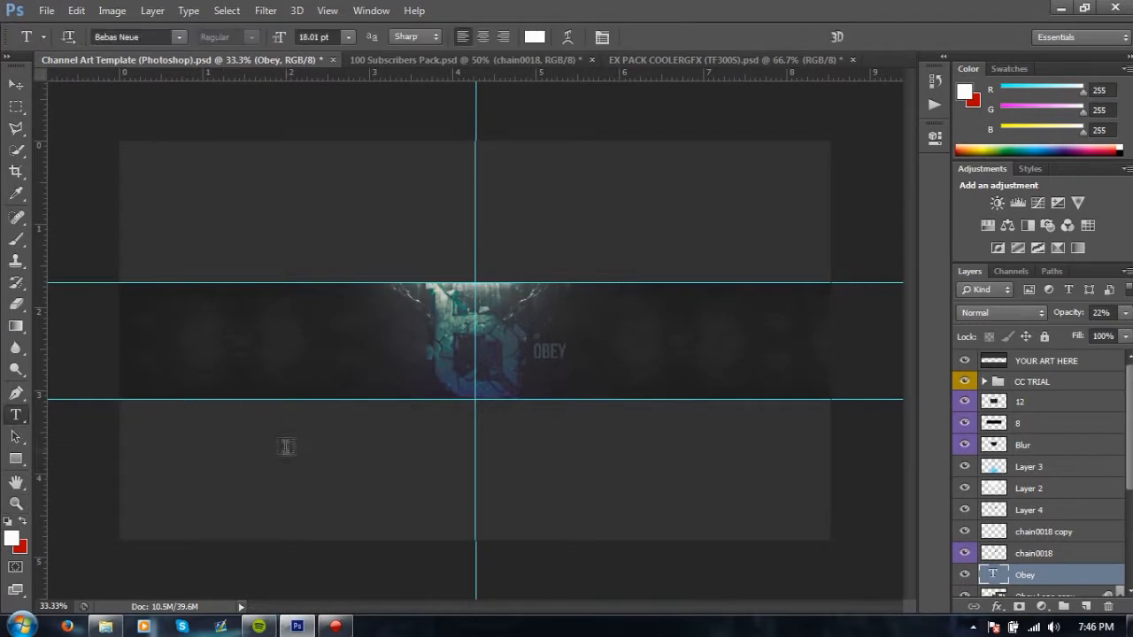
left_click_drag(237, 425, 694, 549)
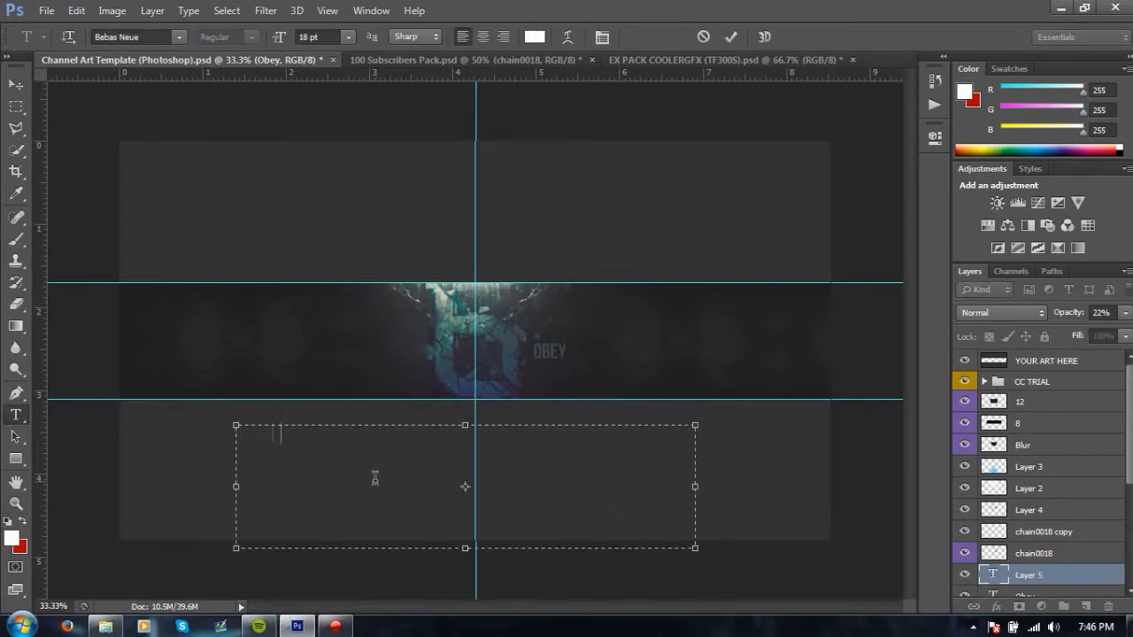